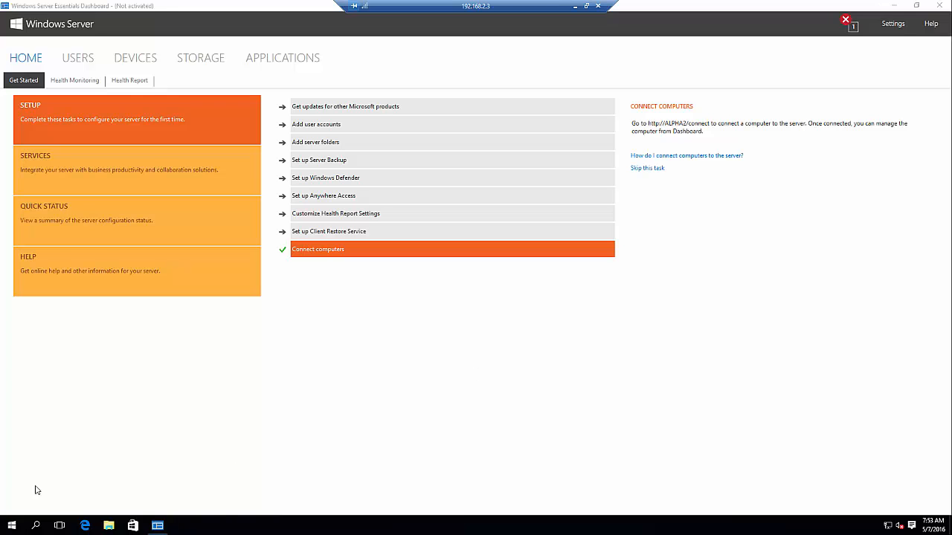
View the server's user accounts, then the empty User Groups list
{"action": "left_click", "coordinate": [10, 527]}
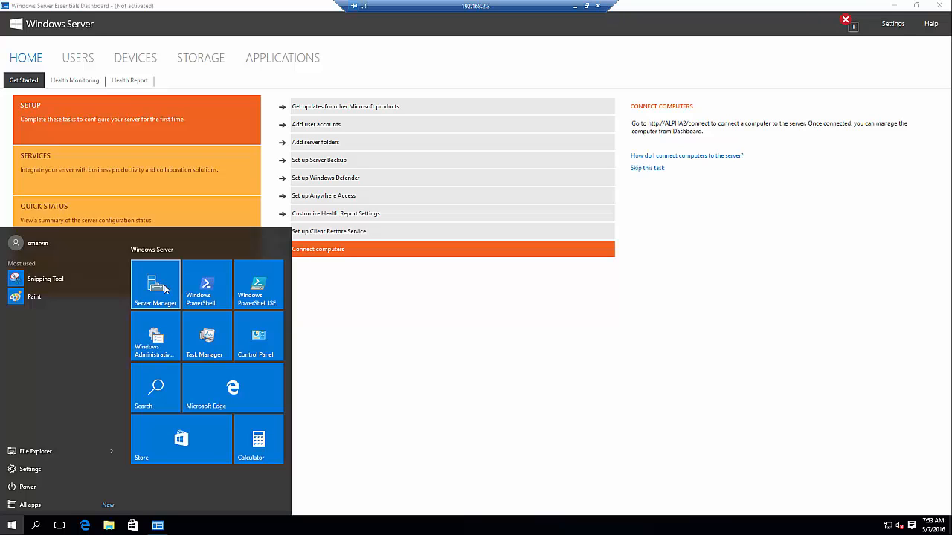
{"action": "mouse_move", "coordinate": [229, 292]}
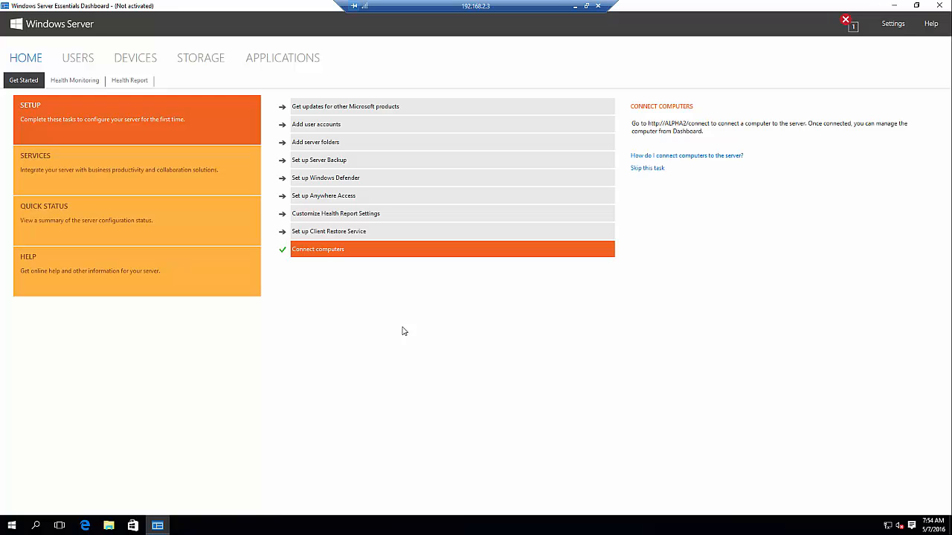
{"action": "left_click", "coordinate": [77, 56]}
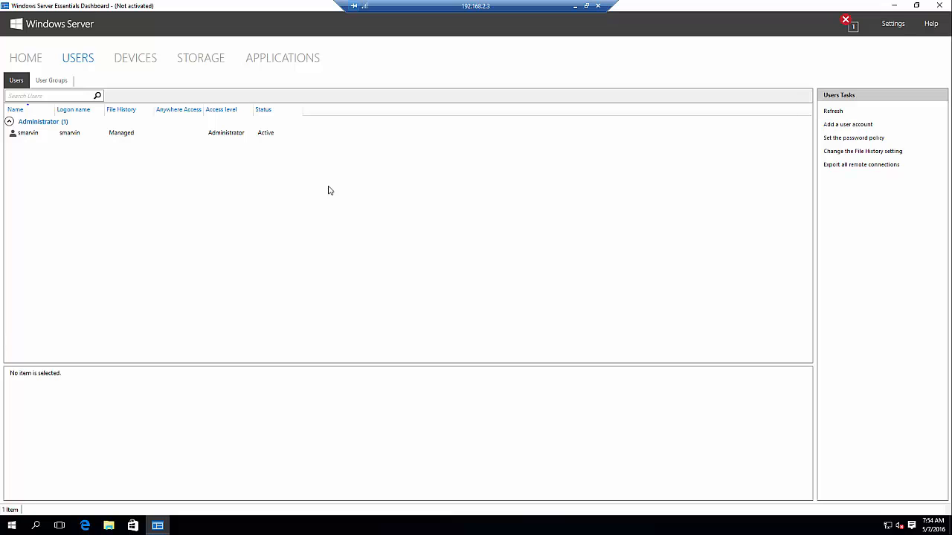
{"action": "mouse_move", "coordinate": [82, 100]}
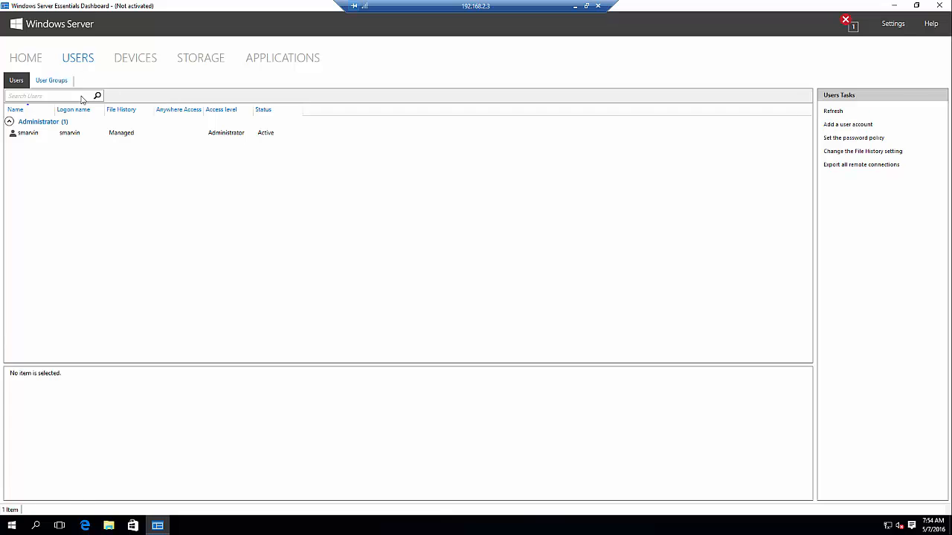
{"action": "left_click", "coordinate": [50, 80]}
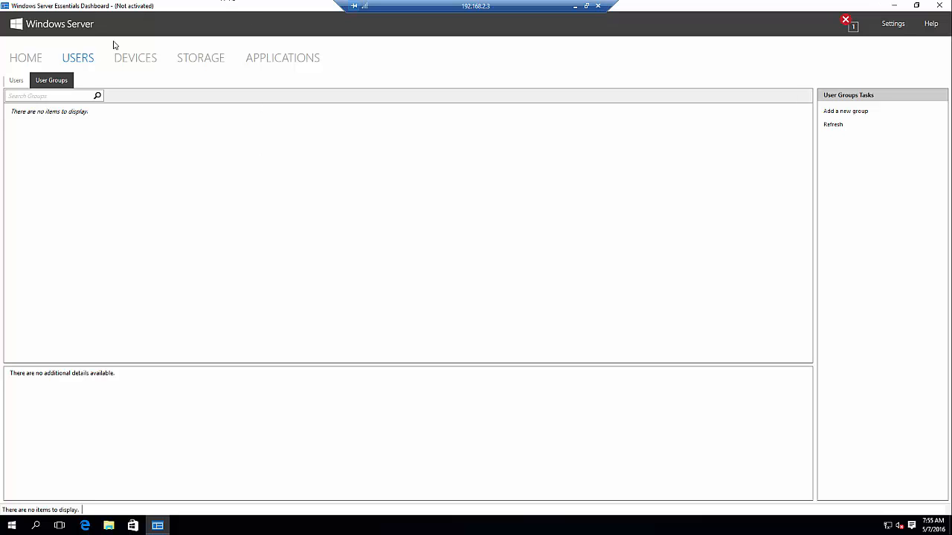
Go back to the Home Get Started page with its setup tasks
{"action": "left_click", "coordinate": [135, 57]}
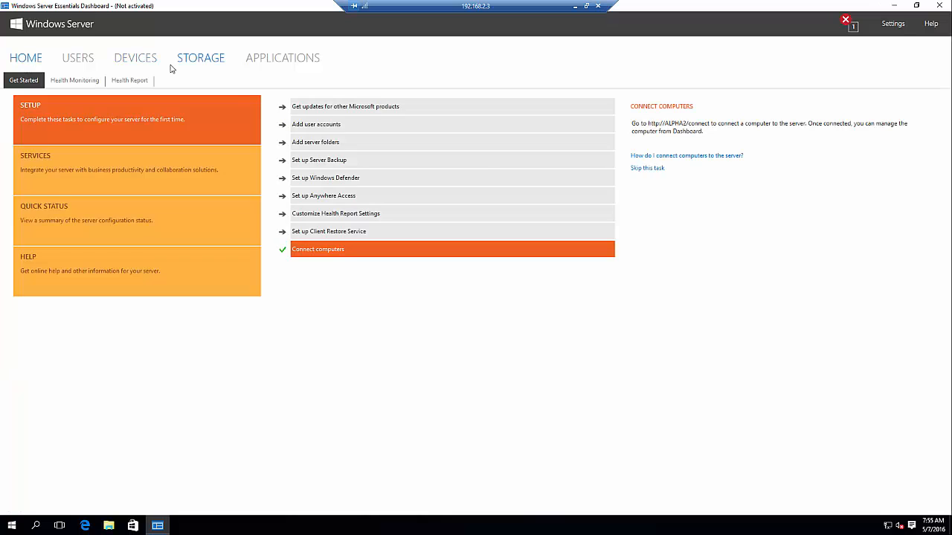
{"action": "mouse_move", "coordinate": [668, 139]}
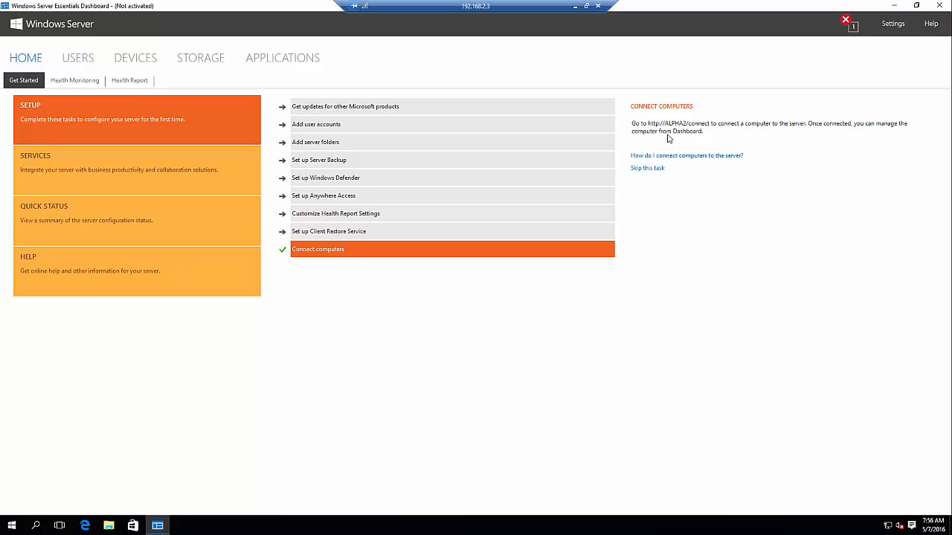
{"action": "mouse_move", "coordinate": [669, 133]}
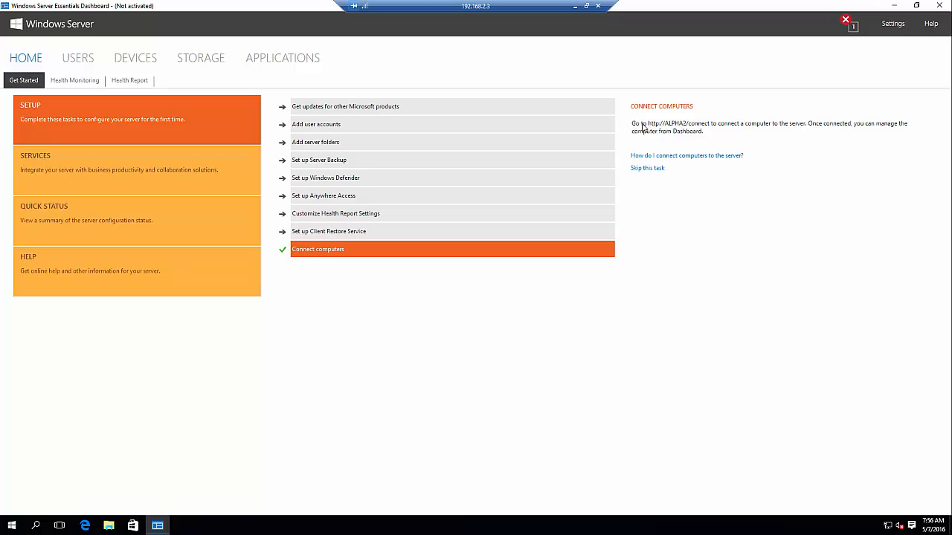
{"action": "mouse_move", "coordinate": [613, 122]}
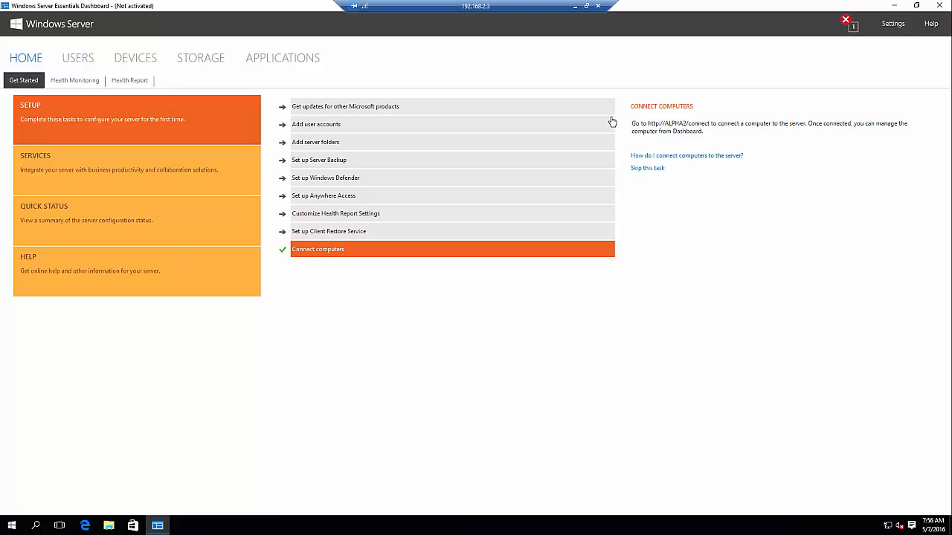
{"action": "mouse_move", "coordinate": [688, 139]}
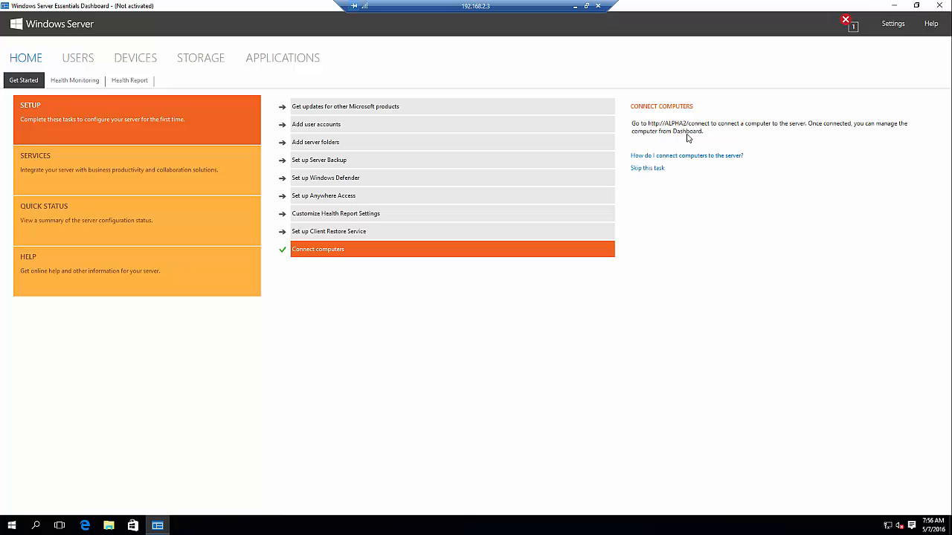
{"action": "mouse_move", "coordinate": [654, 130]}
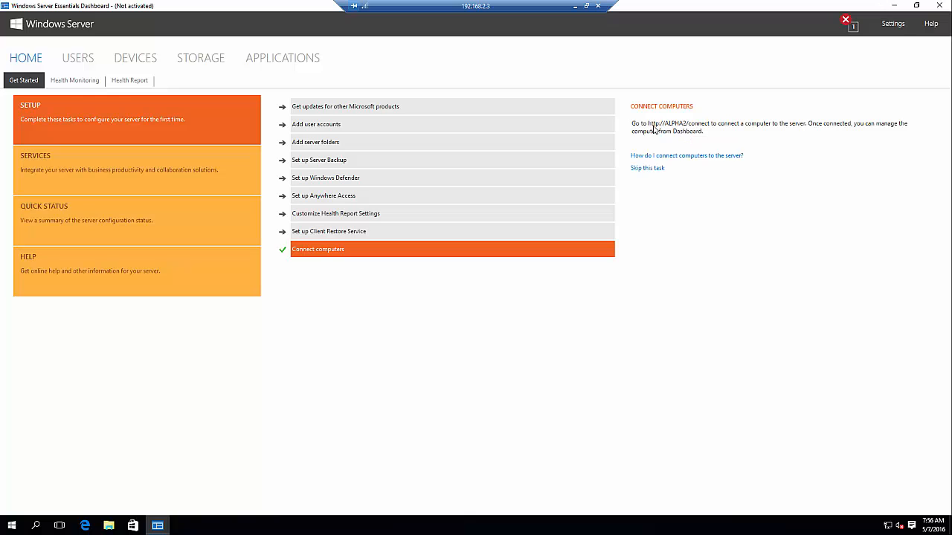
{"action": "mouse_move", "coordinate": [720, 190]}
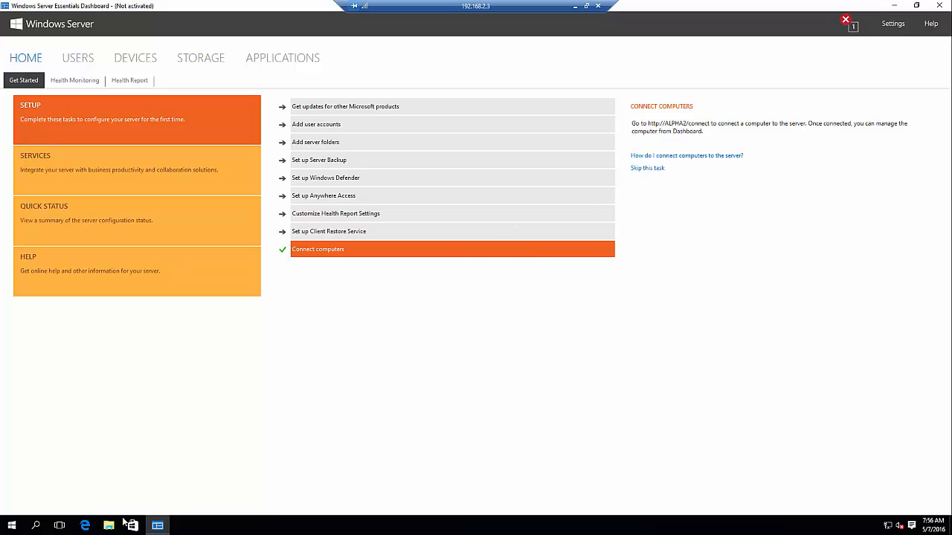
{"action": "left_click", "coordinate": [85, 526]}
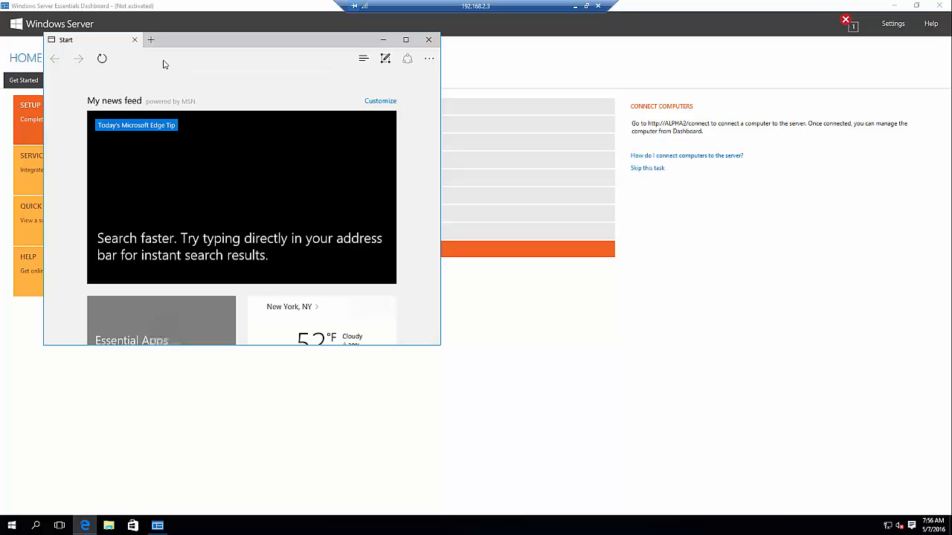
{"action": "type", "text": "http://alpha2/"}
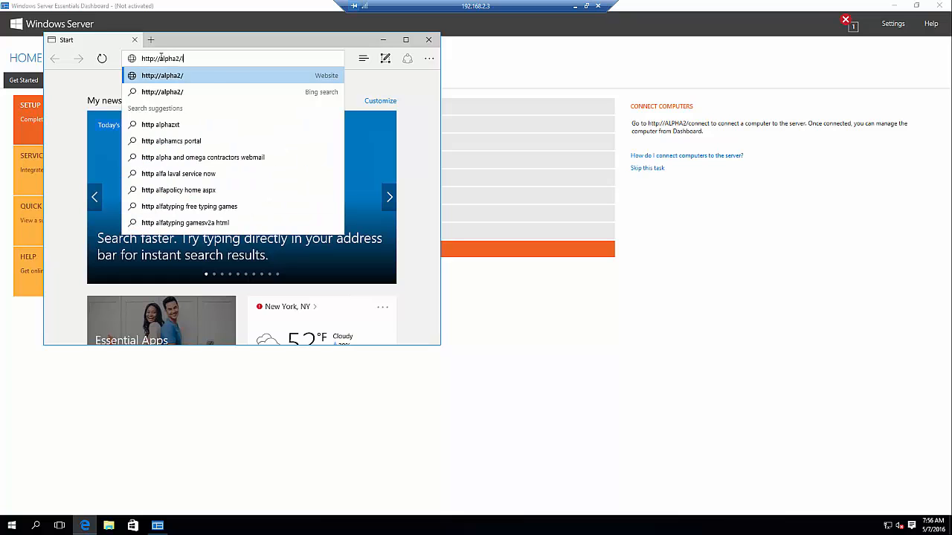
{"action": "type", "text": "c"}
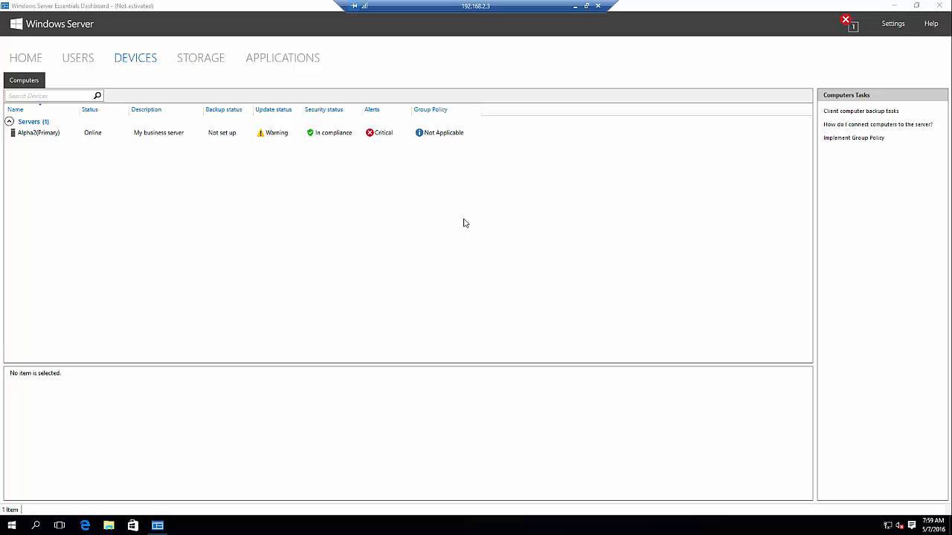
Show the Devices list with Alpha2's backup, update and security status
{"action": "left_click", "coordinate": [845, 19]}
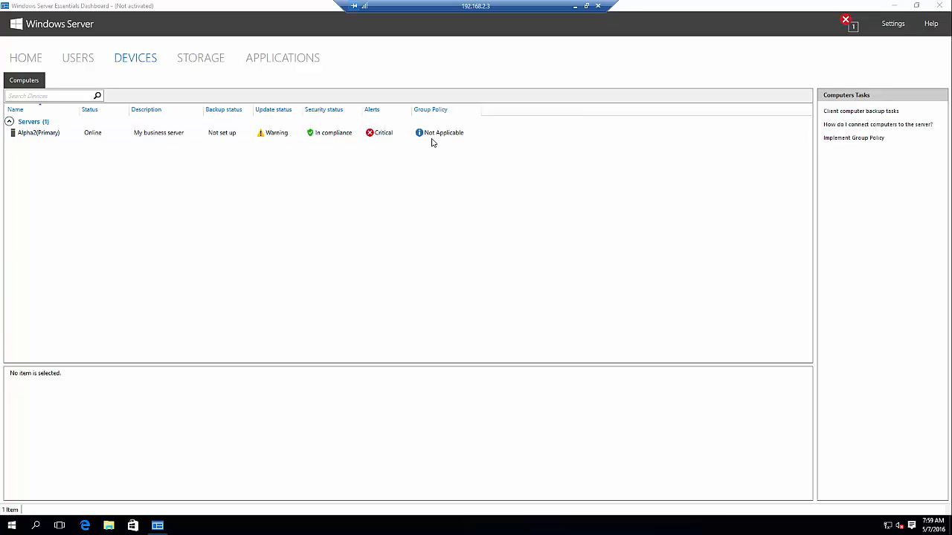
{"action": "mouse_move", "coordinate": [461, 220]}
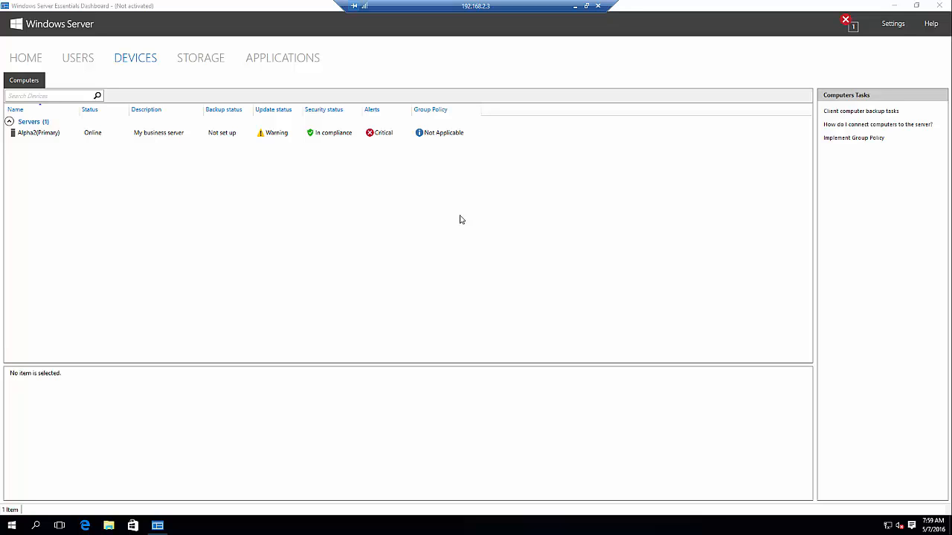
{"action": "mouse_move", "coordinate": [449, 217]}
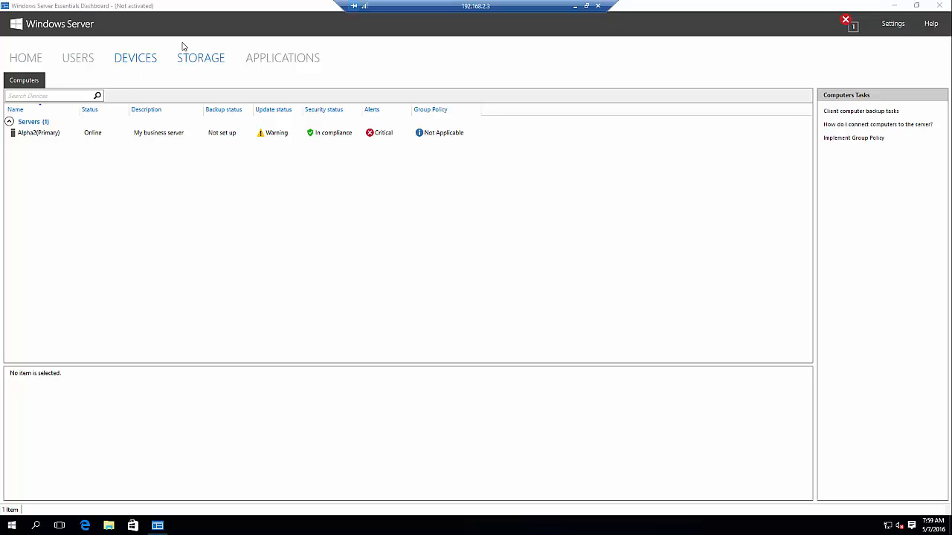
Review Server Folders, then show drive C with 59.4 GB capacity under Hard Drives
{"action": "left_click", "coordinate": [201, 58]}
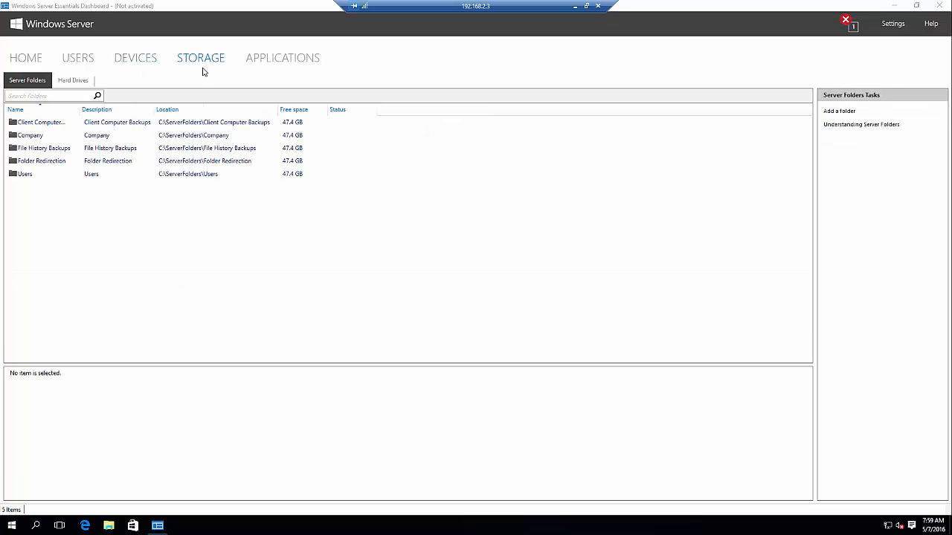
{"action": "mouse_move", "coordinate": [292, 261]}
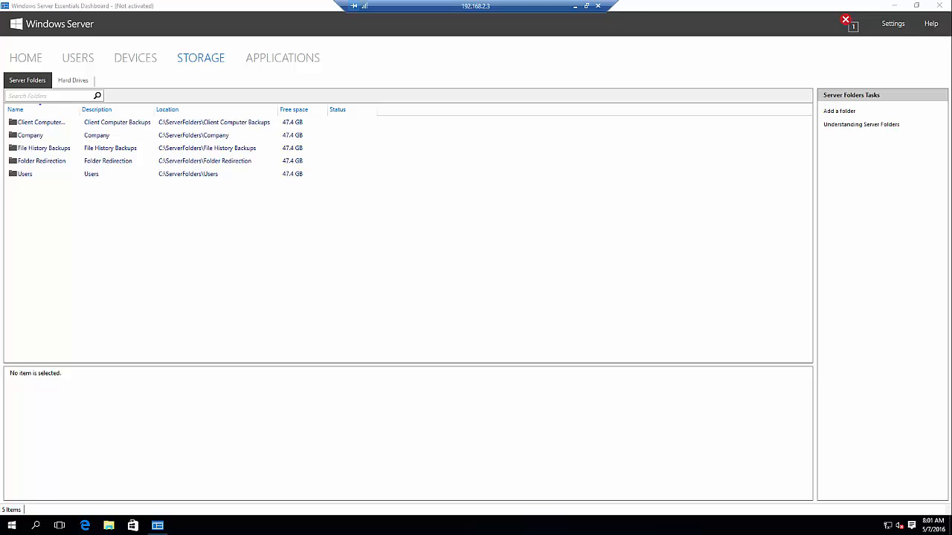
{"action": "left_click", "coordinate": [72, 80]}
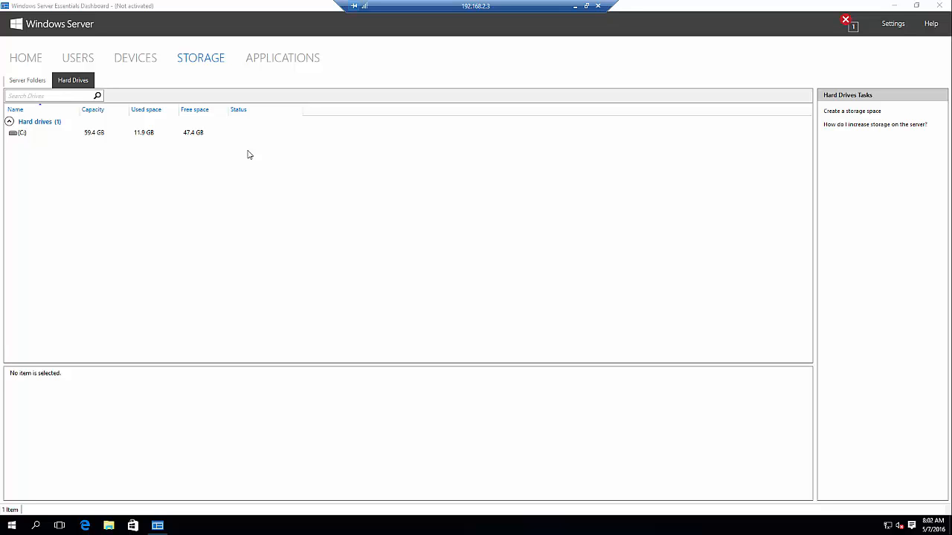
Show the Applications area reporting no add-ins installed
{"action": "left_click", "coordinate": [282, 56]}
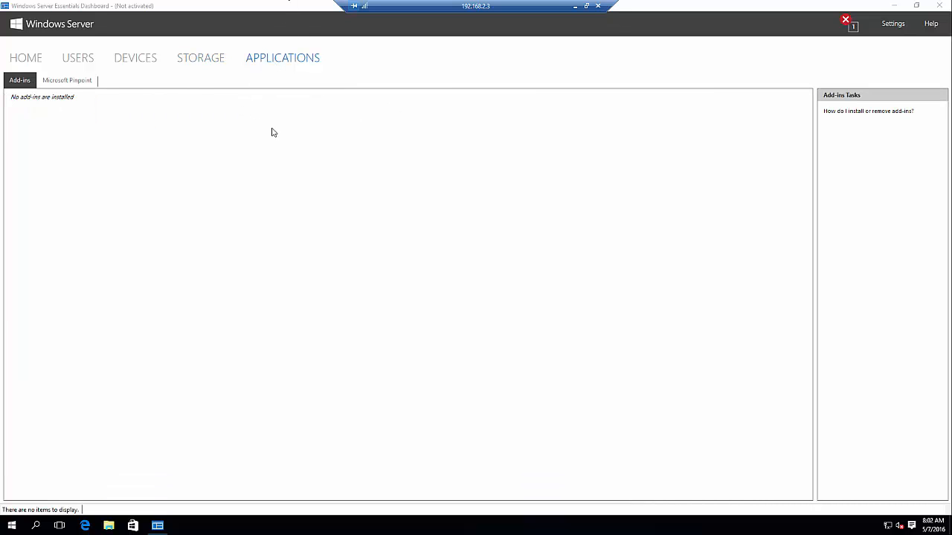
{"action": "mouse_move", "coordinate": [229, 128]}
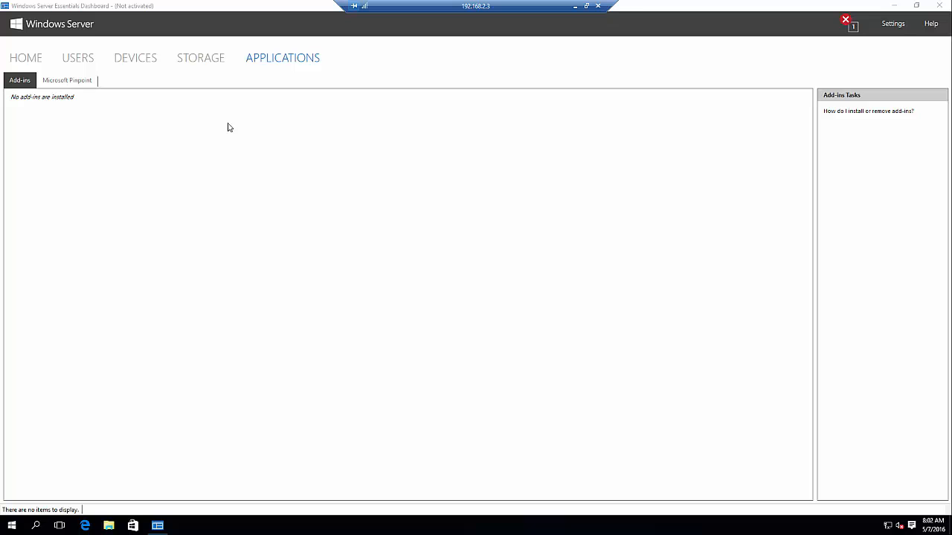
{"action": "mouse_move", "coordinate": [73, 80]}
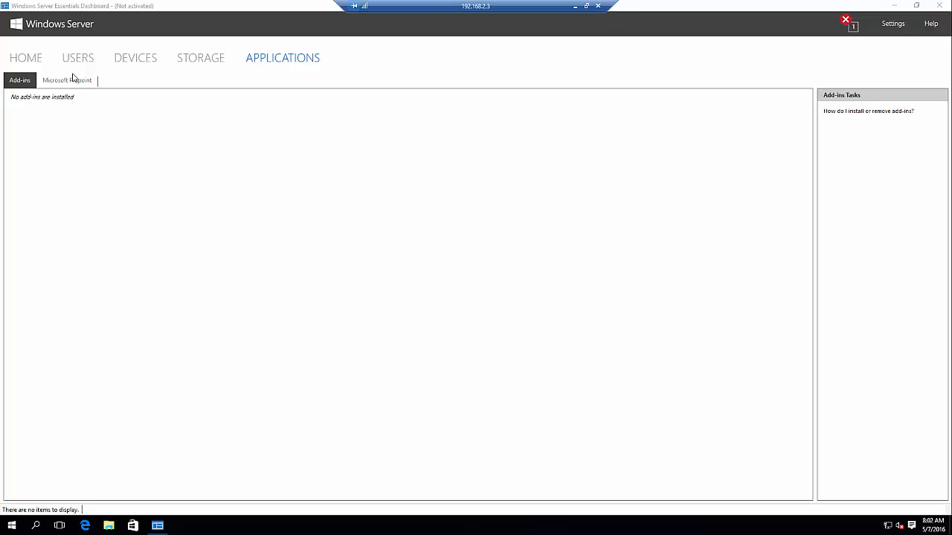
{"action": "left_click", "coordinate": [67, 80]}
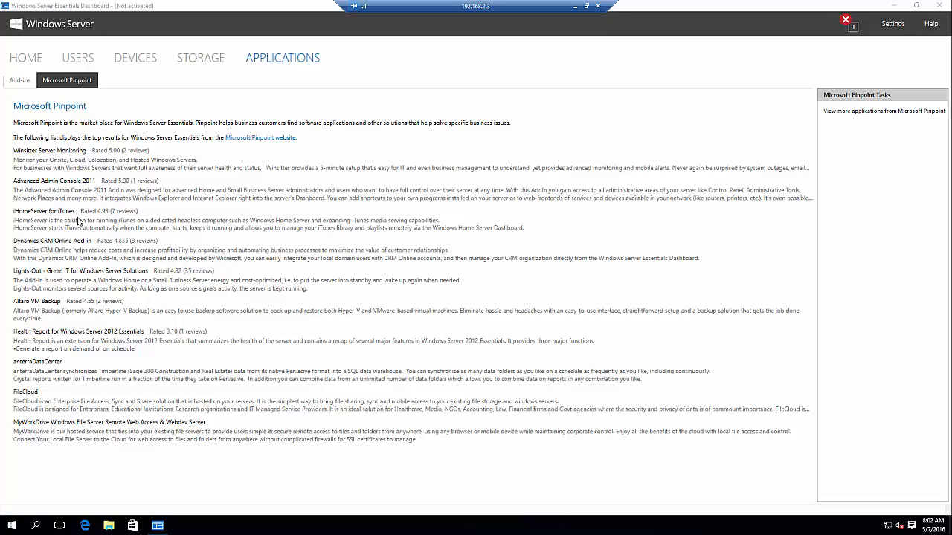
{"action": "mouse_move", "coordinate": [88, 371]}
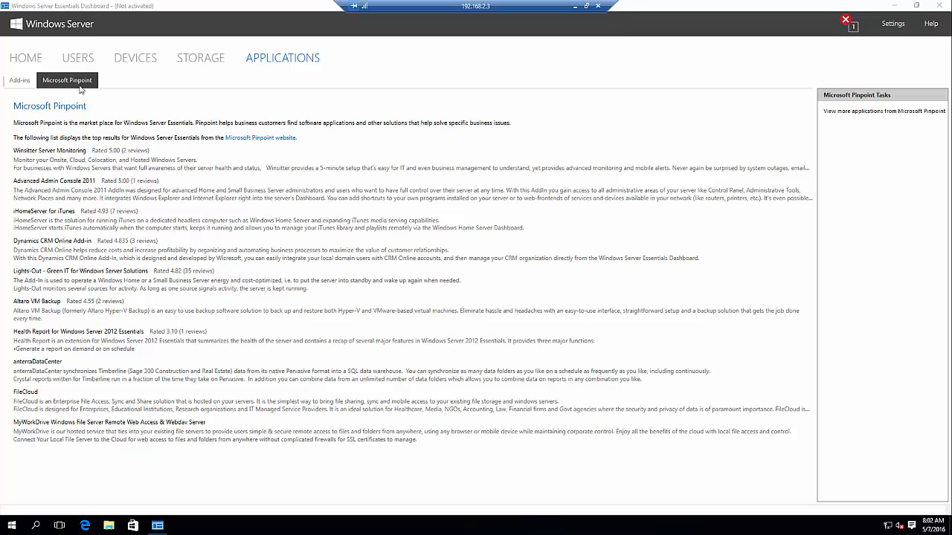
{"action": "mouse_move", "coordinate": [250, 140]}
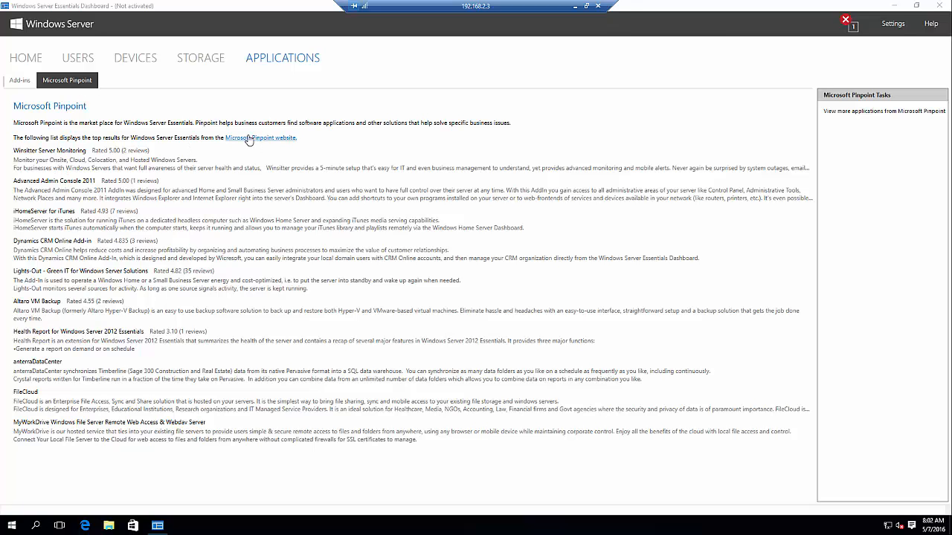
{"action": "mouse_move", "coordinate": [18, 81]}
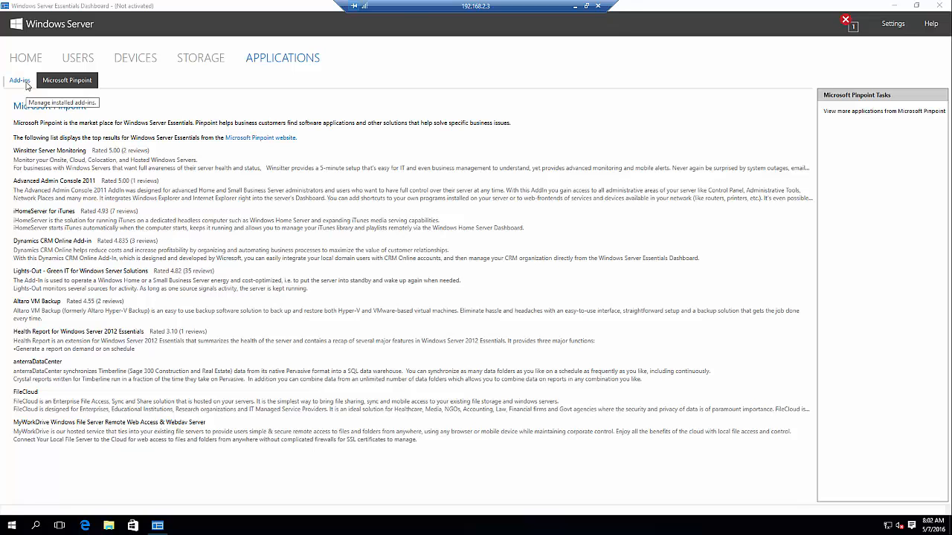
{"action": "left_click", "coordinate": [19, 80]}
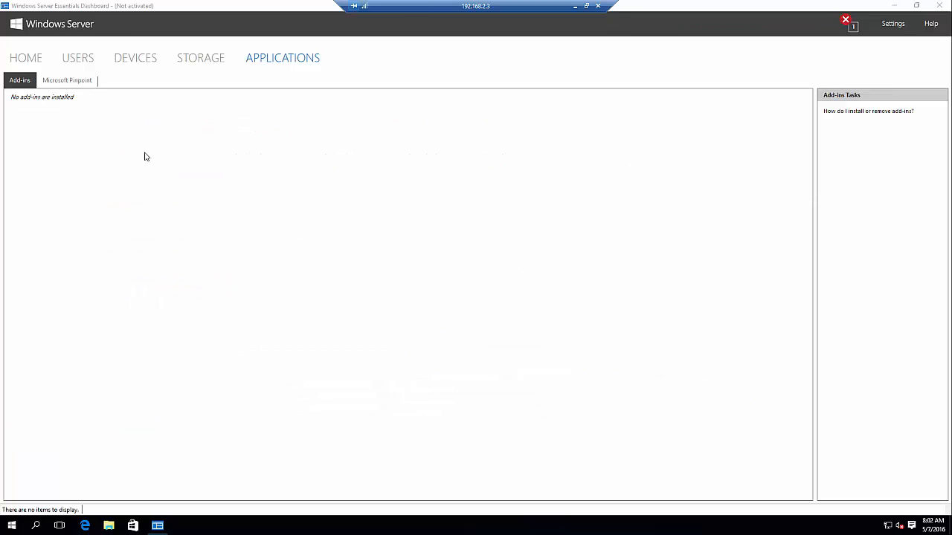
{"action": "mouse_move", "coordinate": [143, 158]}
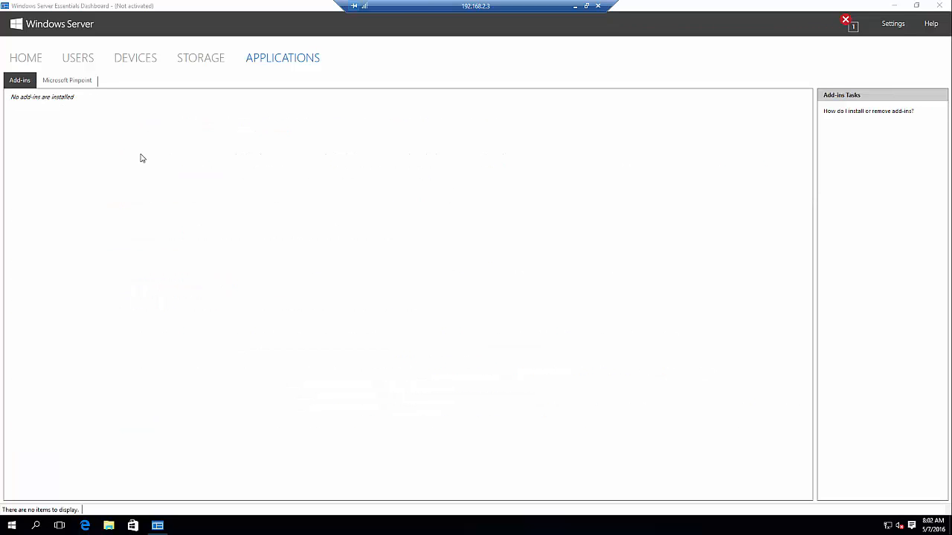
{"action": "mouse_move", "coordinate": [781, 4]}
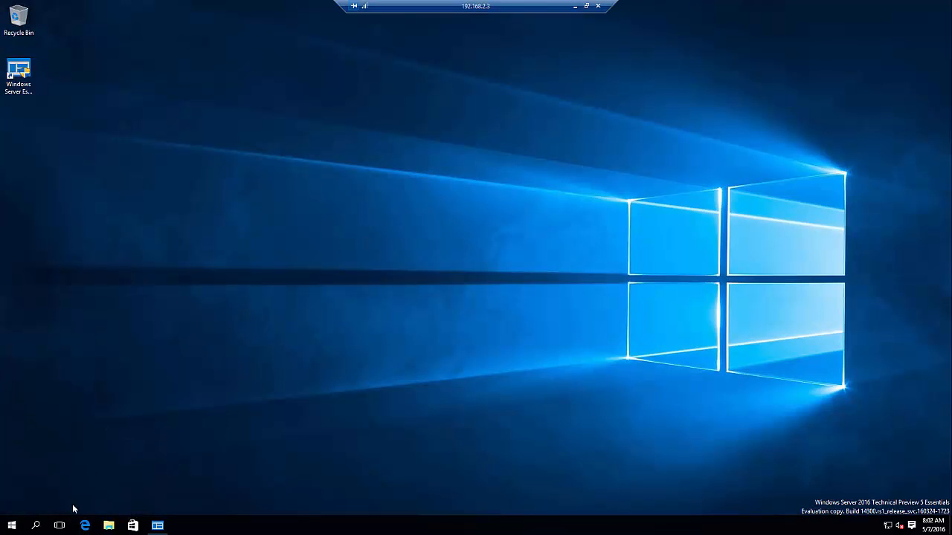
{"action": "mouse_move", "coordinate": [152, 292]}
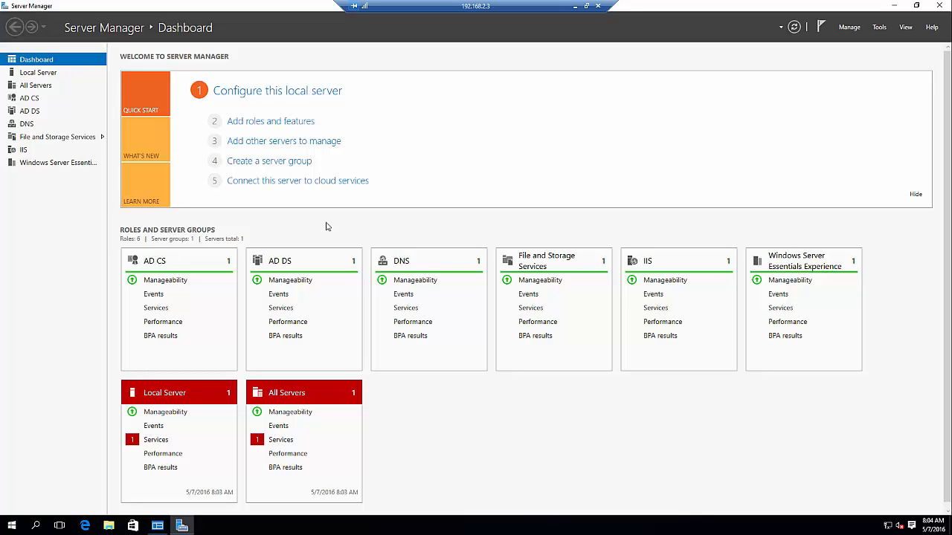
{"action": "mouse_move", "coordinate": [327, 226]}
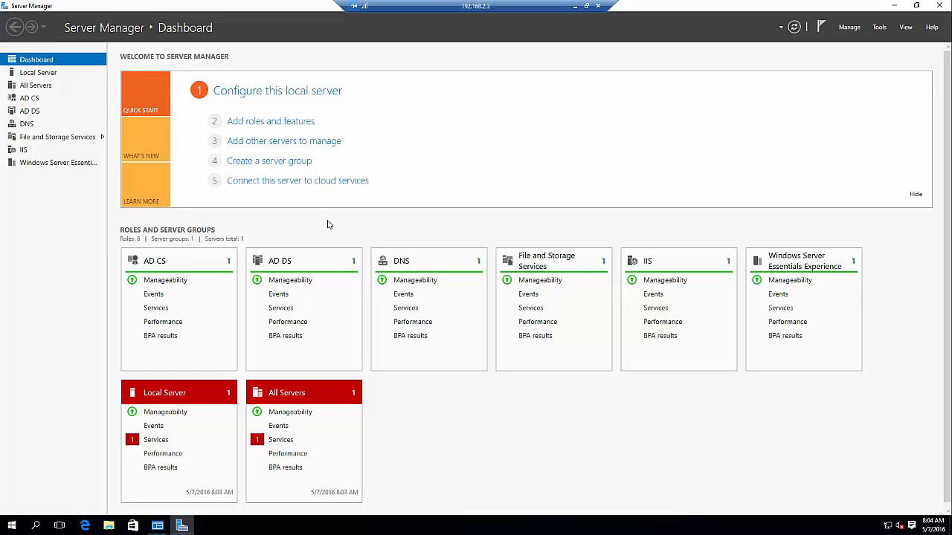